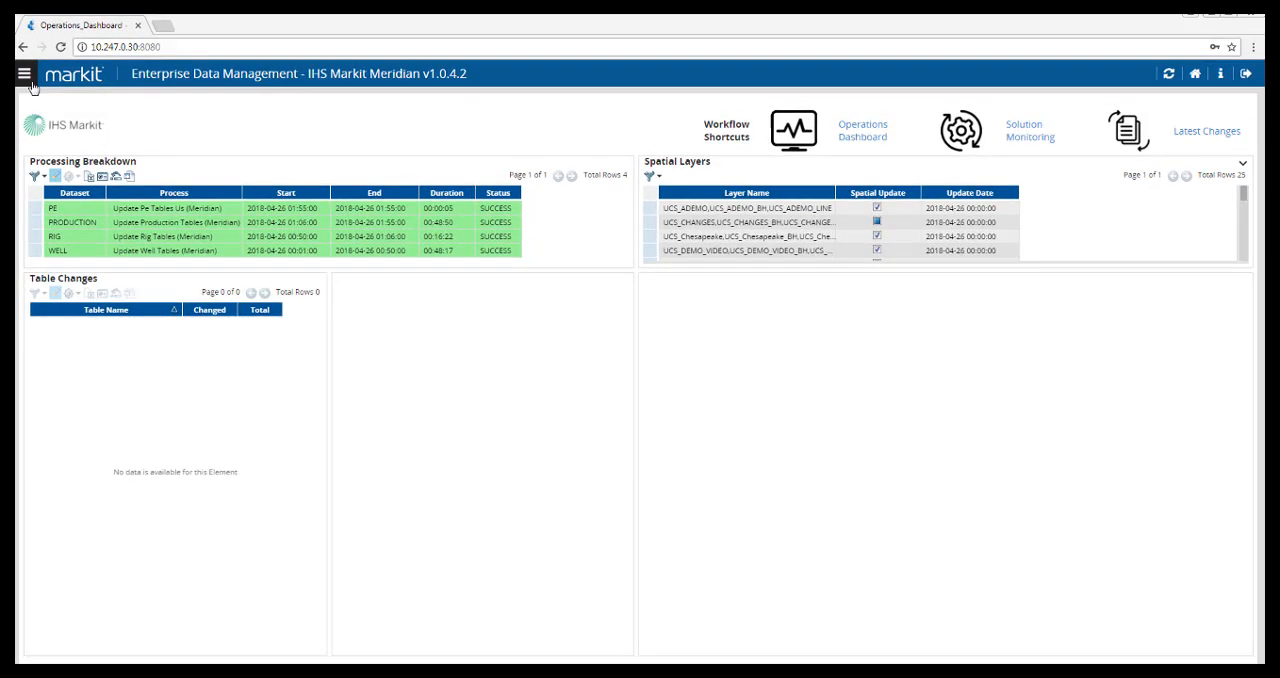
- Open the site navigation menu to show the Data Management dashboards
left_click(24, 73)
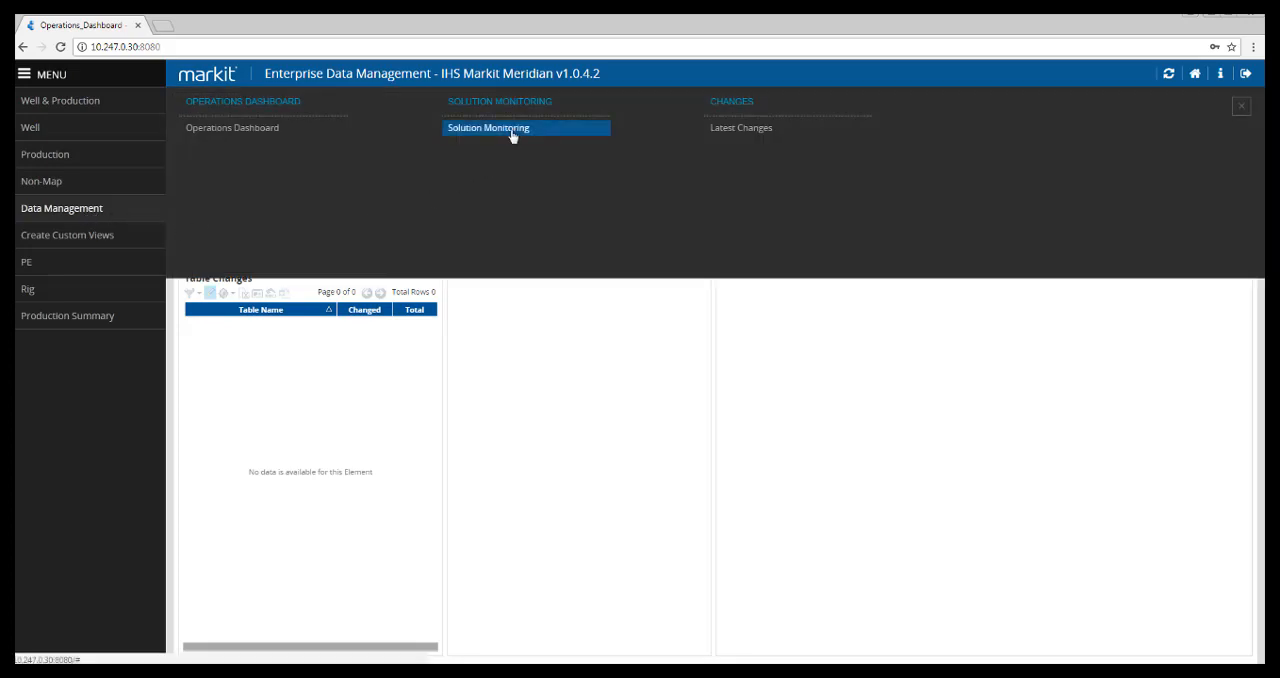
- Close the menu and open Solution Monitoring from Workflow Shortcuts
left_click(488, 128)
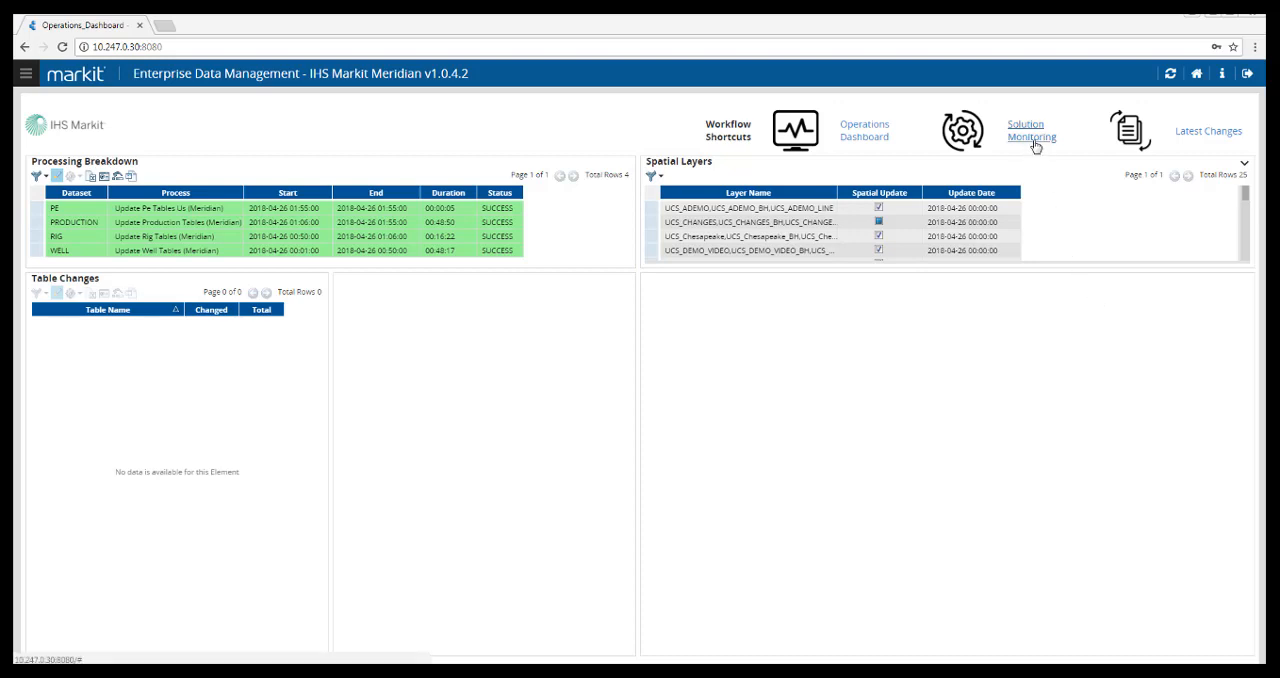
left_click(1030, 130)
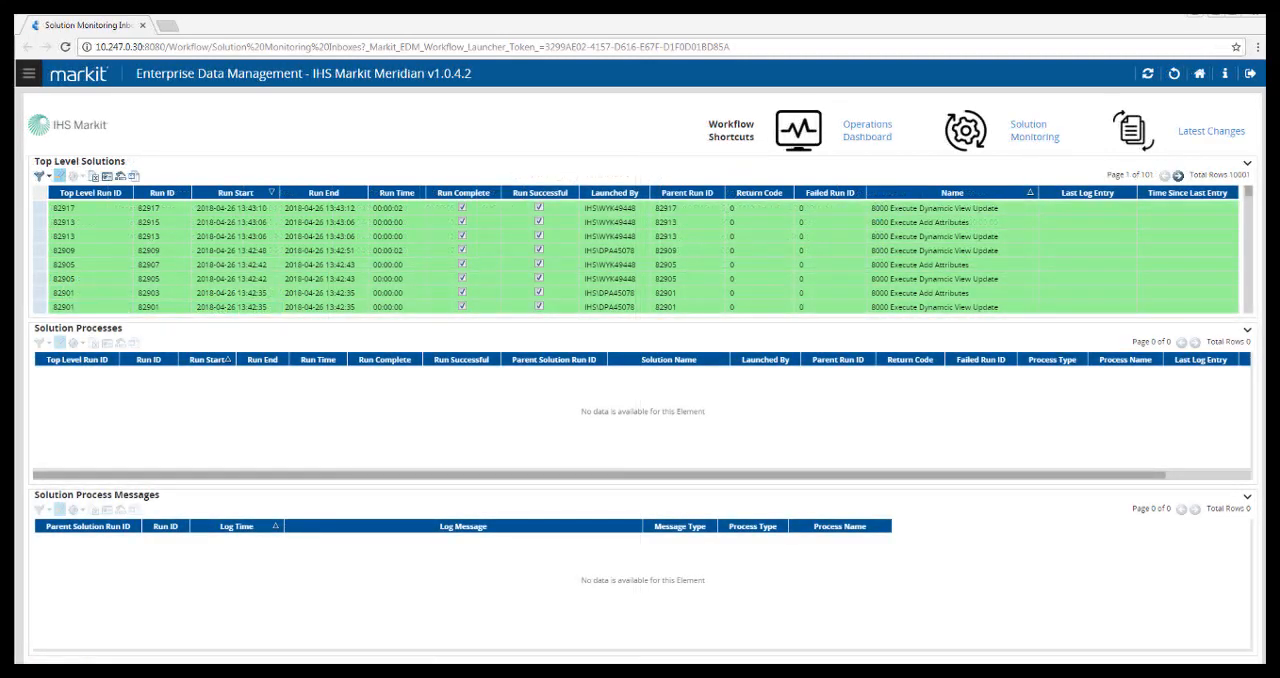